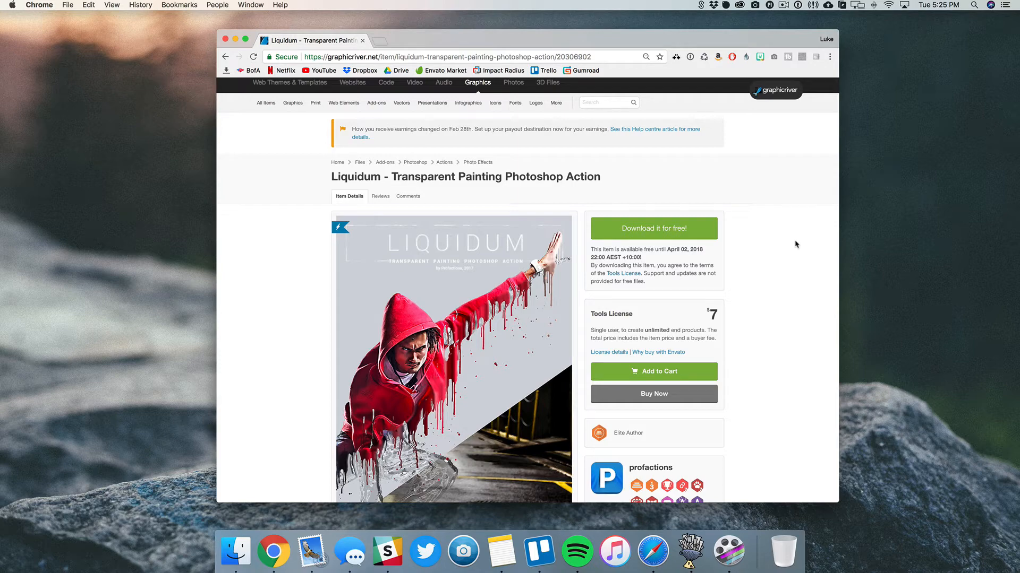
Open the downloaded Liquidum action folder in Finder.
scroll("down", 3)
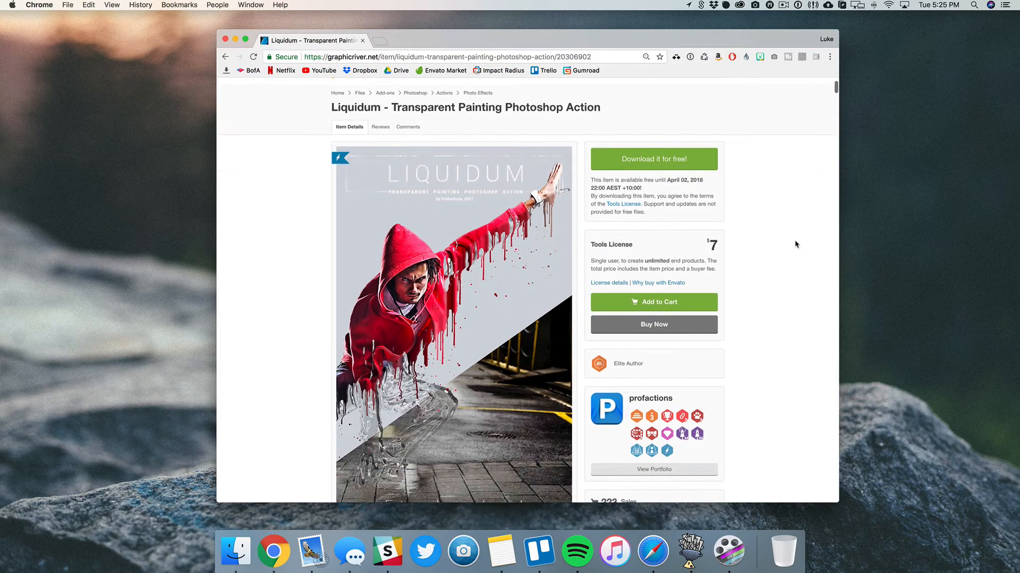
scroll("down", 3)
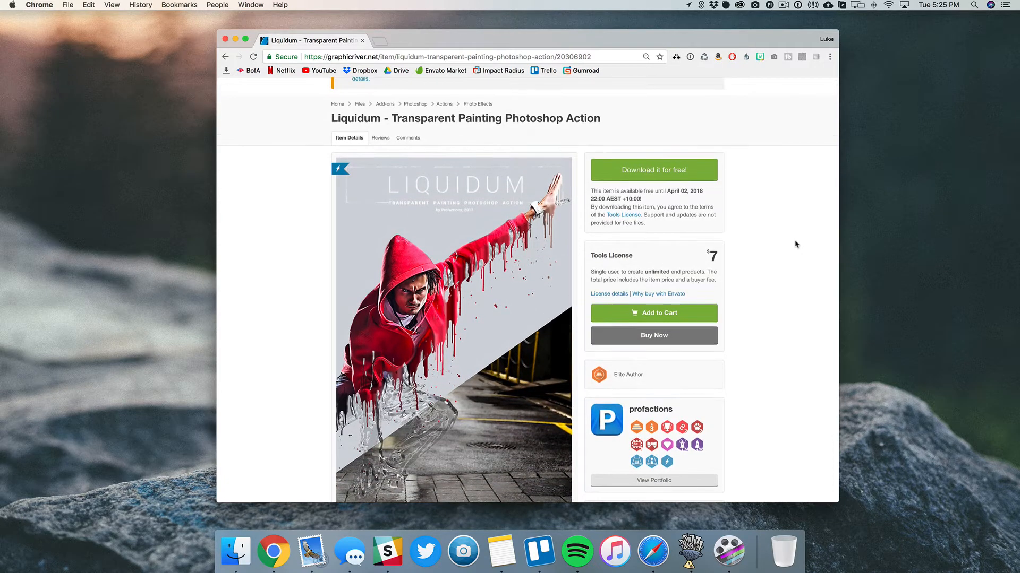
scroll("down", 3)
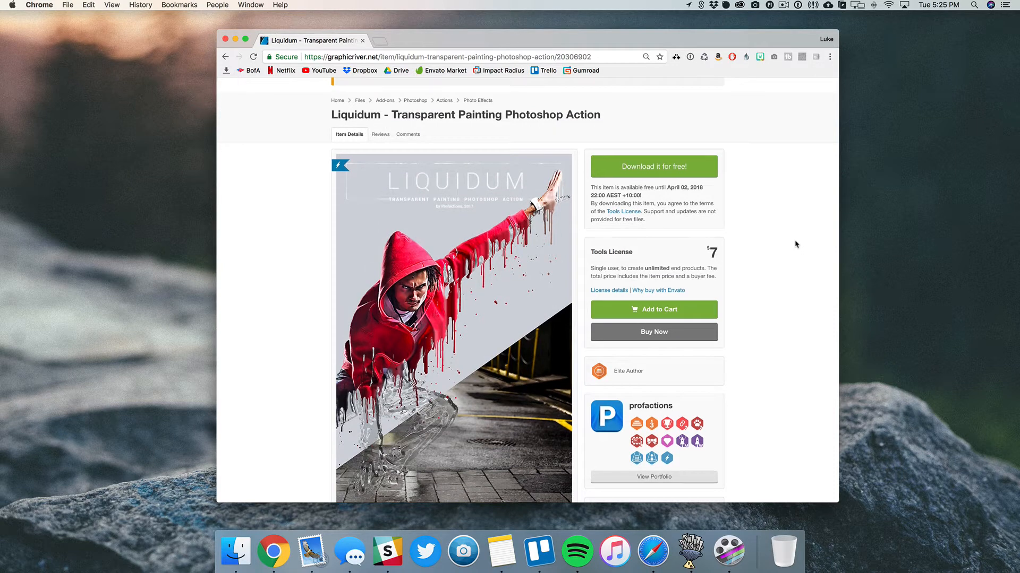
scroll("down", 3)
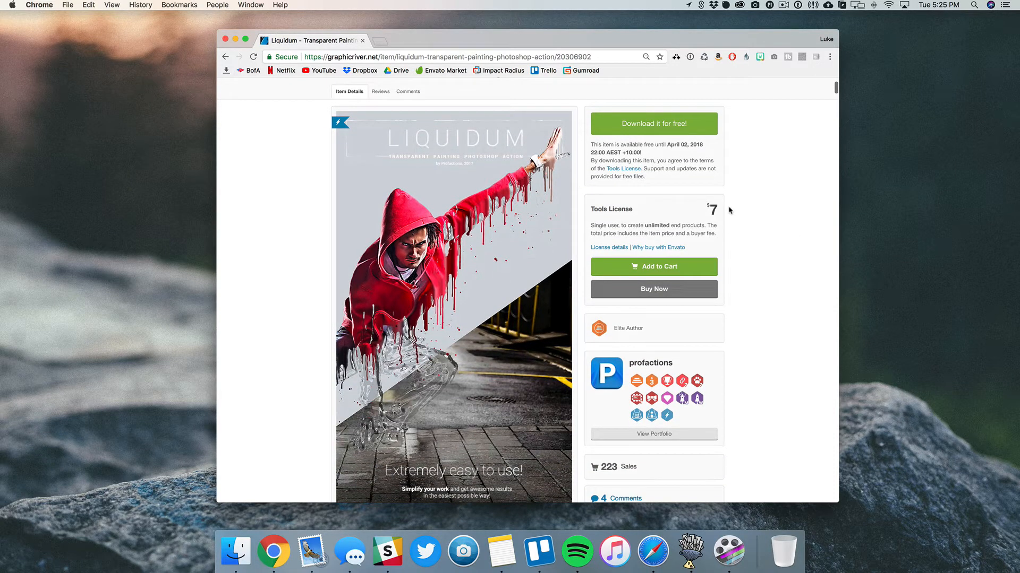
mouse_move(676, 157)
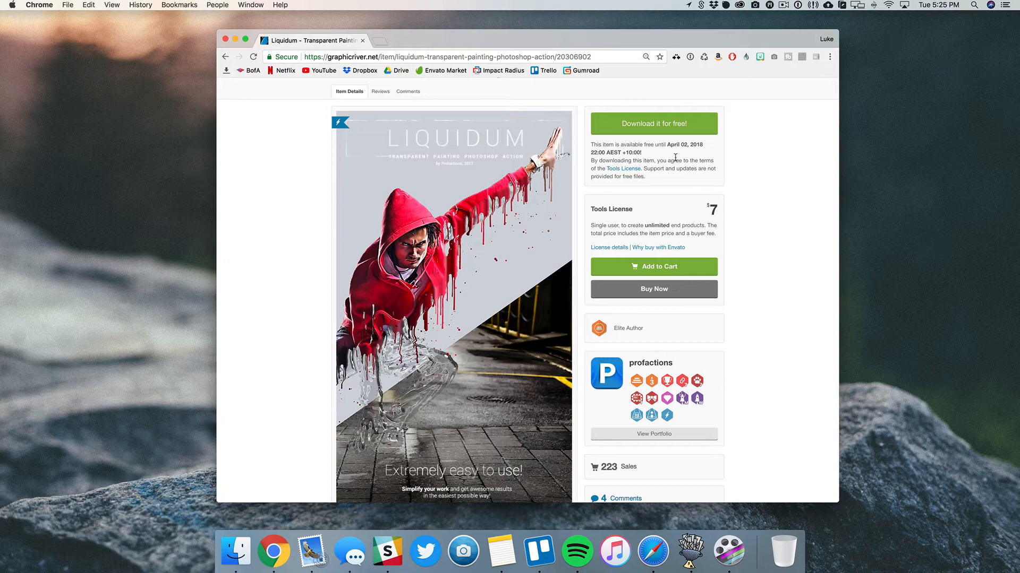
mouse_move(673, 157)
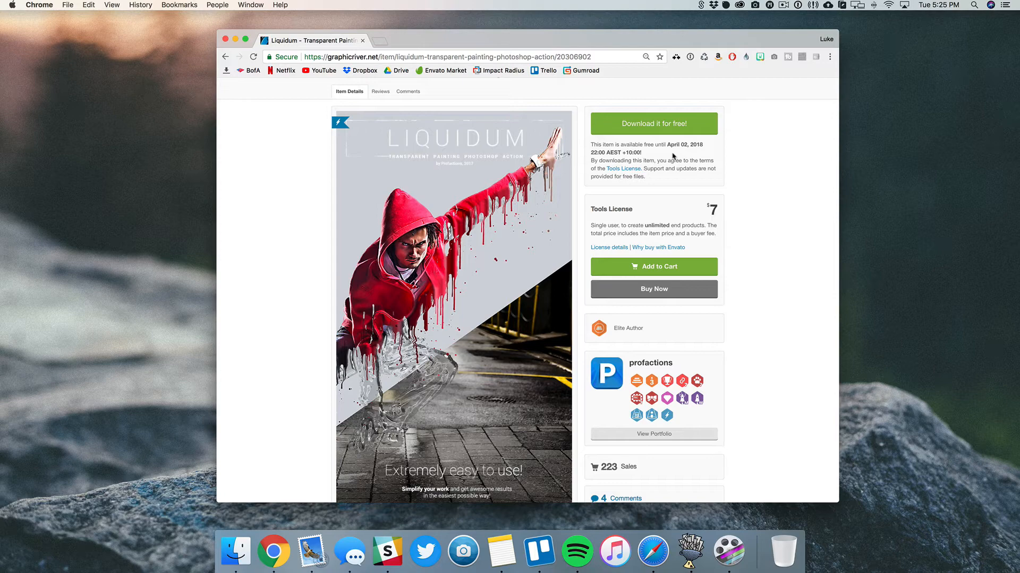
scroll("down", 3)
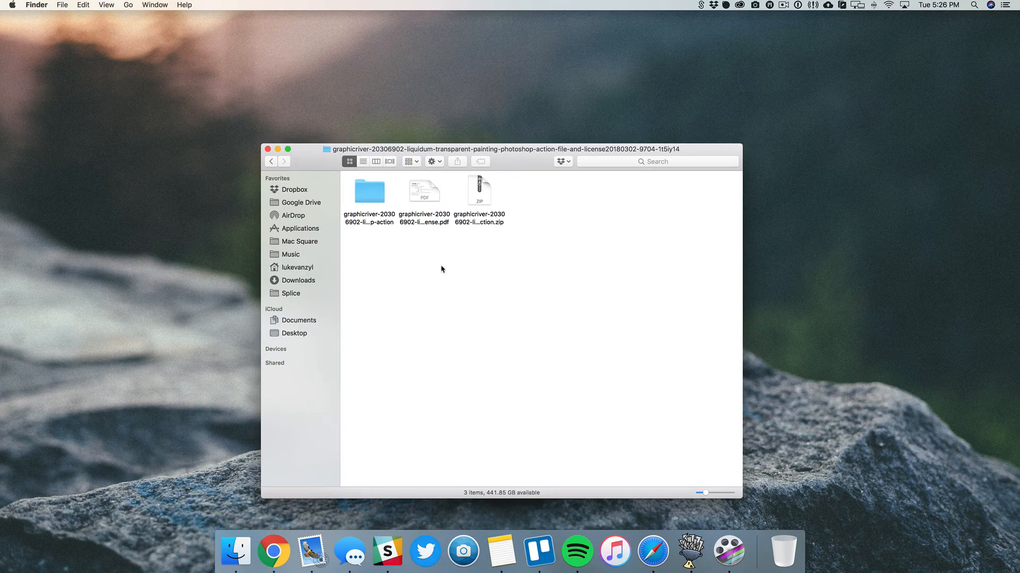
mouse_move(431, 253)
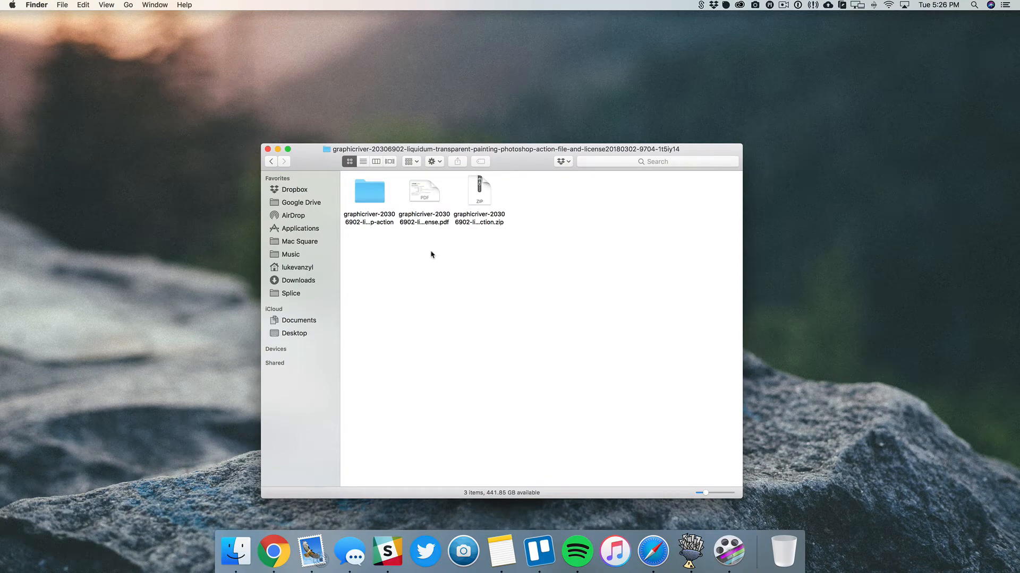
double_click(368, 191)
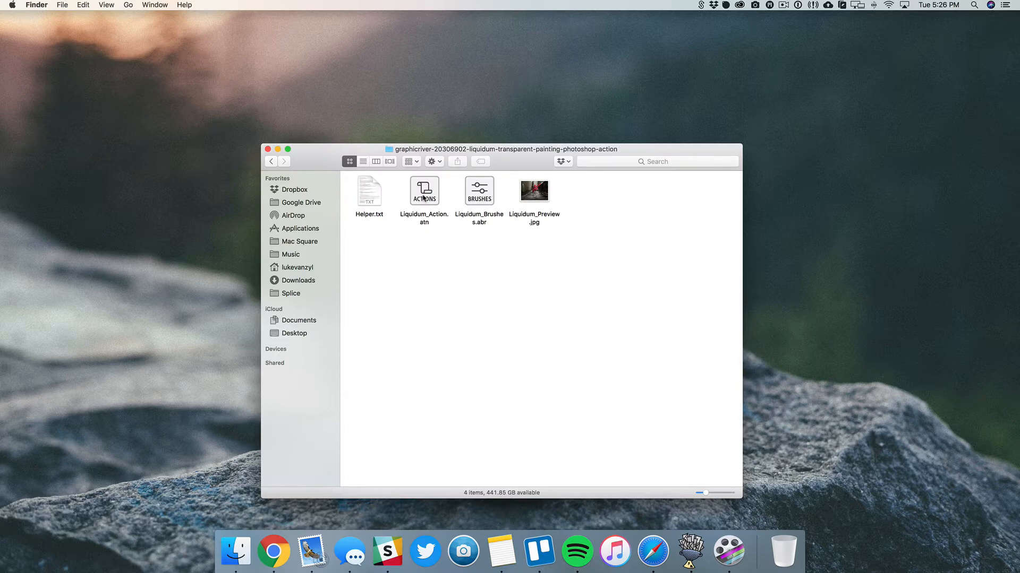
Look over Liquidum_Action.atn and Liquidum_Brushes.abr in the folder.
left_click(423, 190)
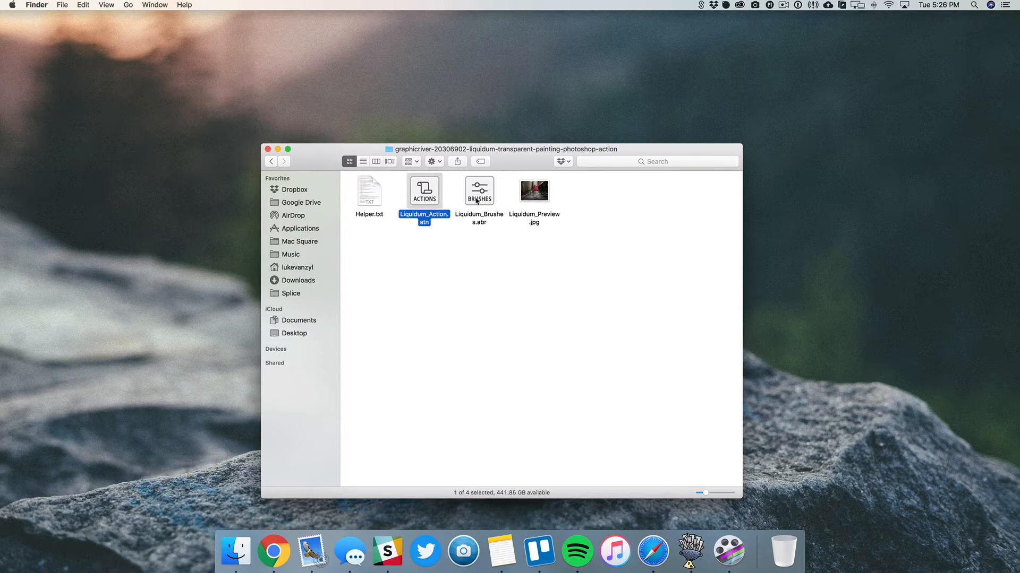
left_click(479, 190)
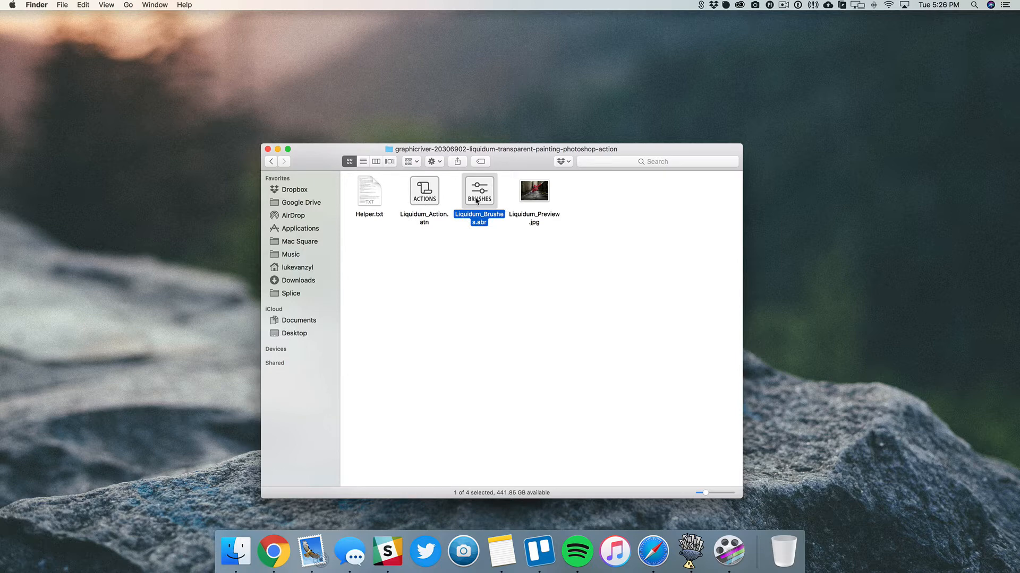
left_click(443, 256)
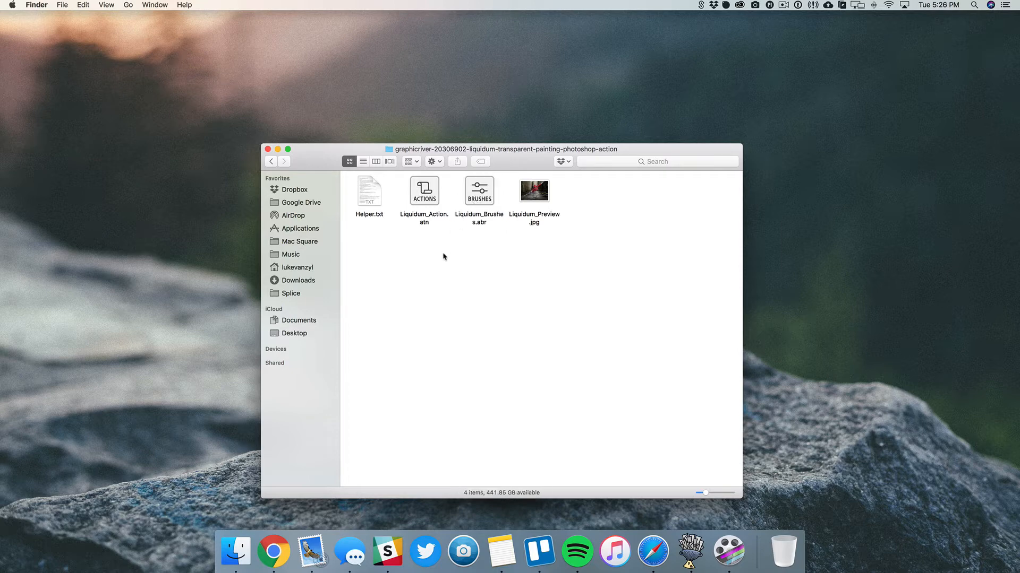
left_click(424, 191)
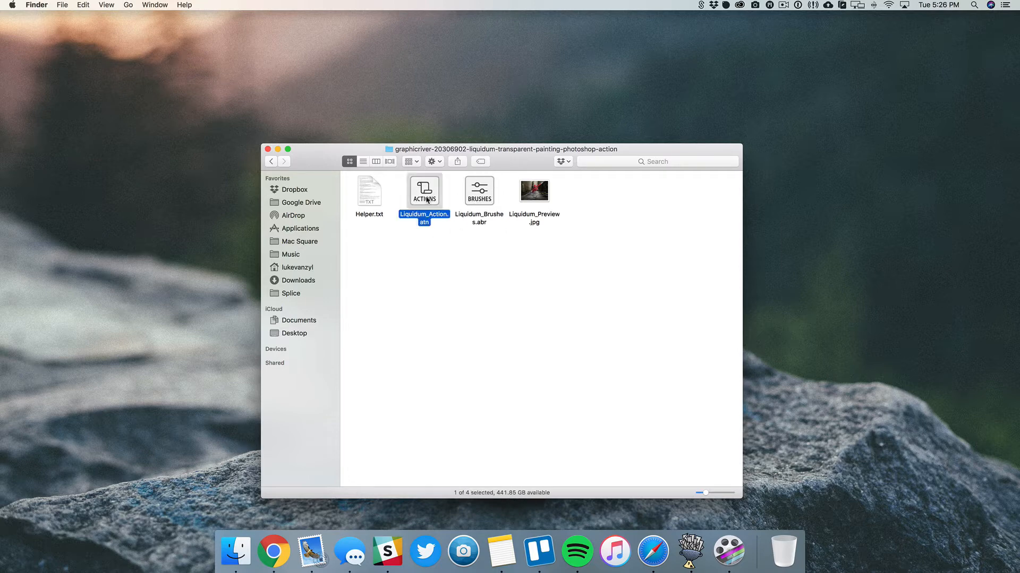
left_click(500, 279)
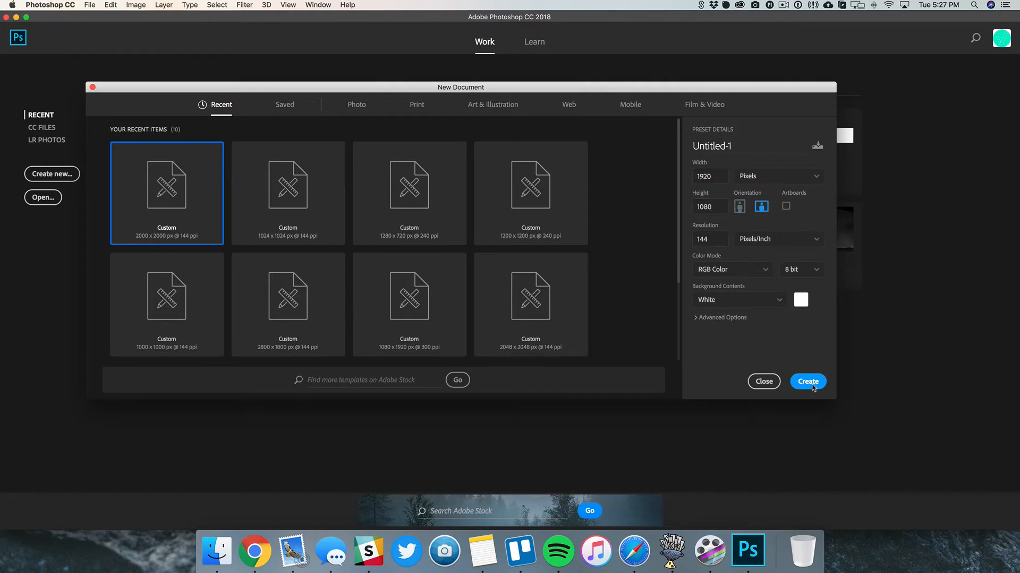
Create the new blank 1920×1080 document at 144 ppi from the preset.
left_click(807, 381)
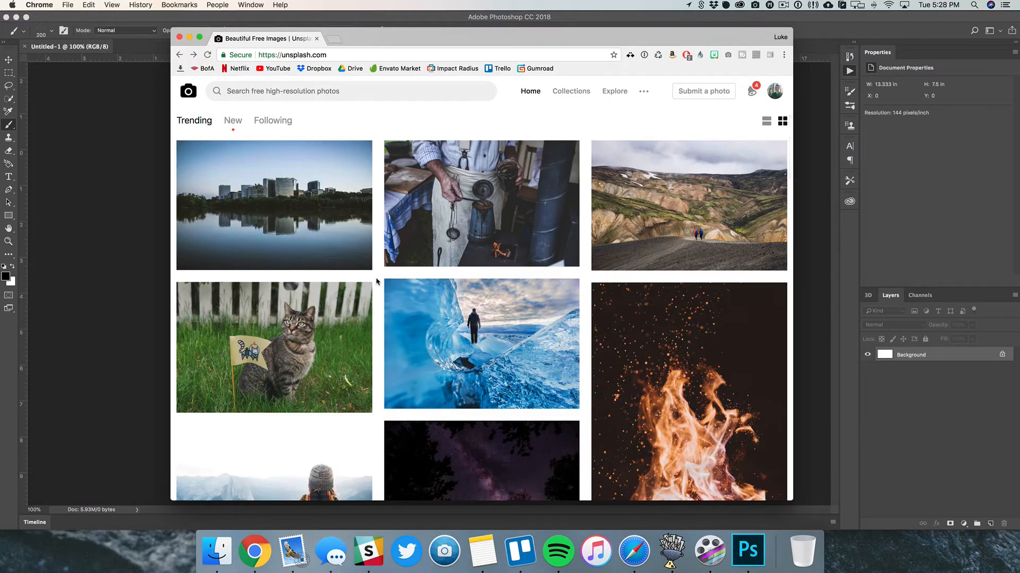
scroll("down", 3)
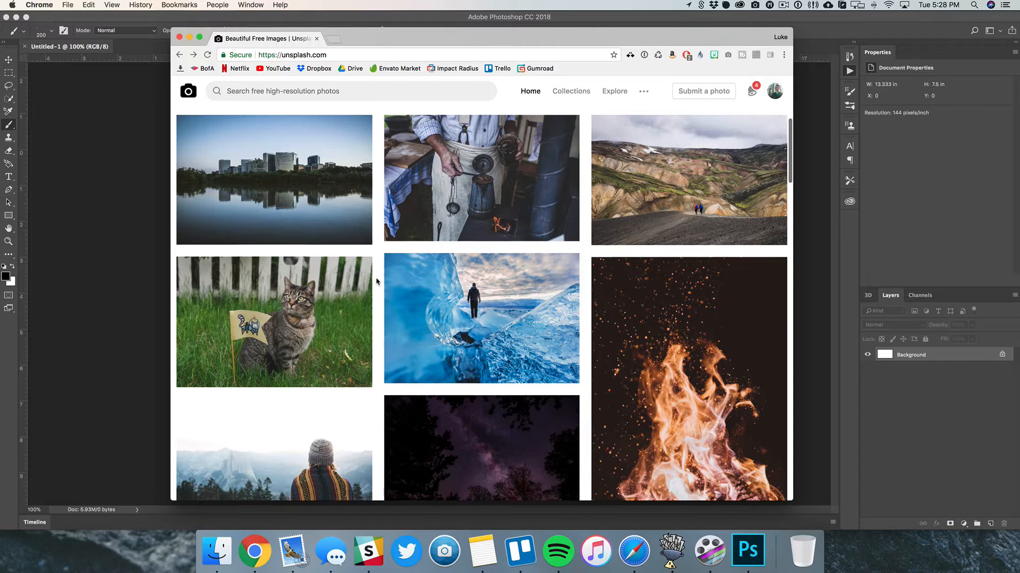
scroll("down", 3)
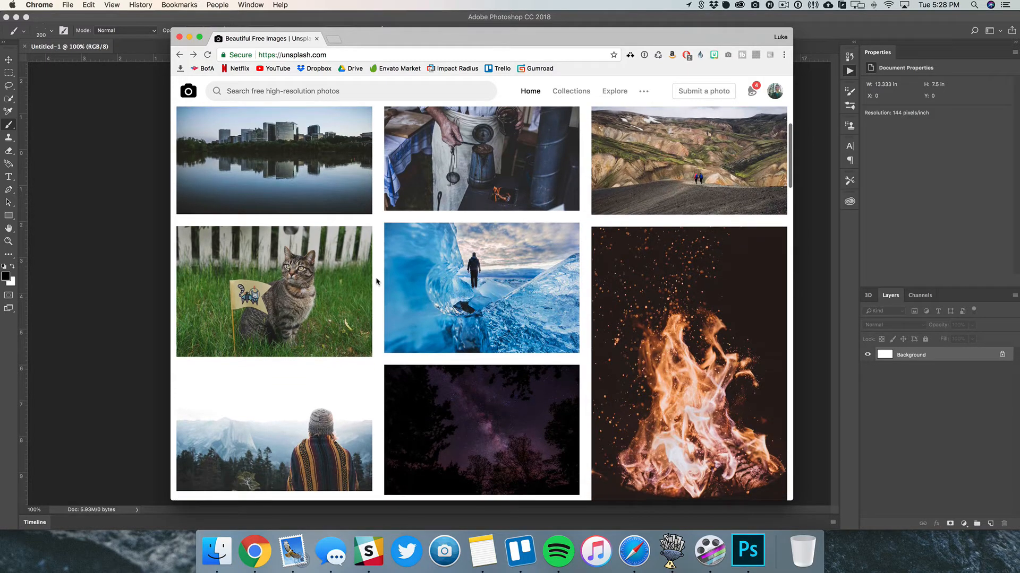
scroll("down", 3)
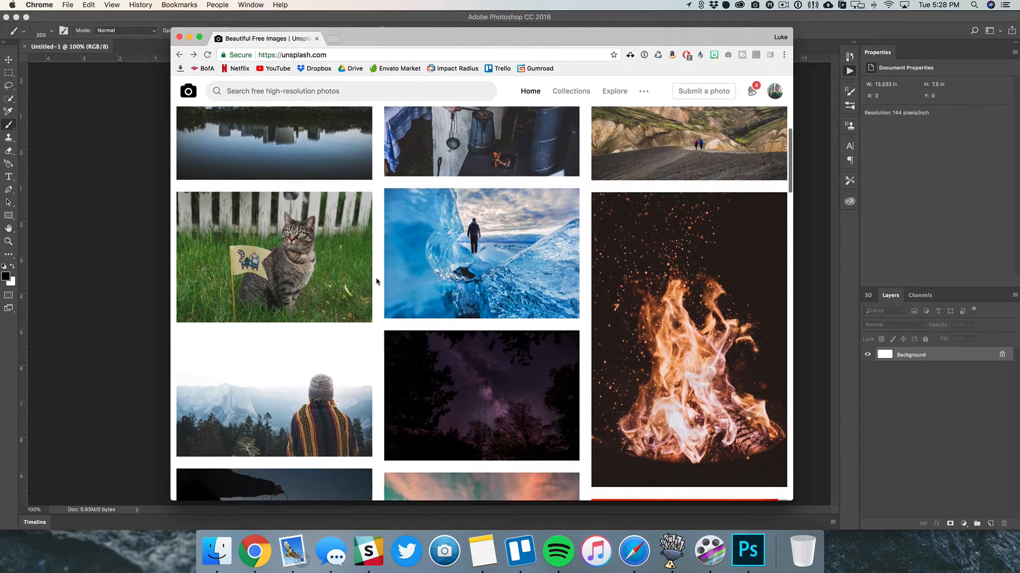
scroll("down", 3)
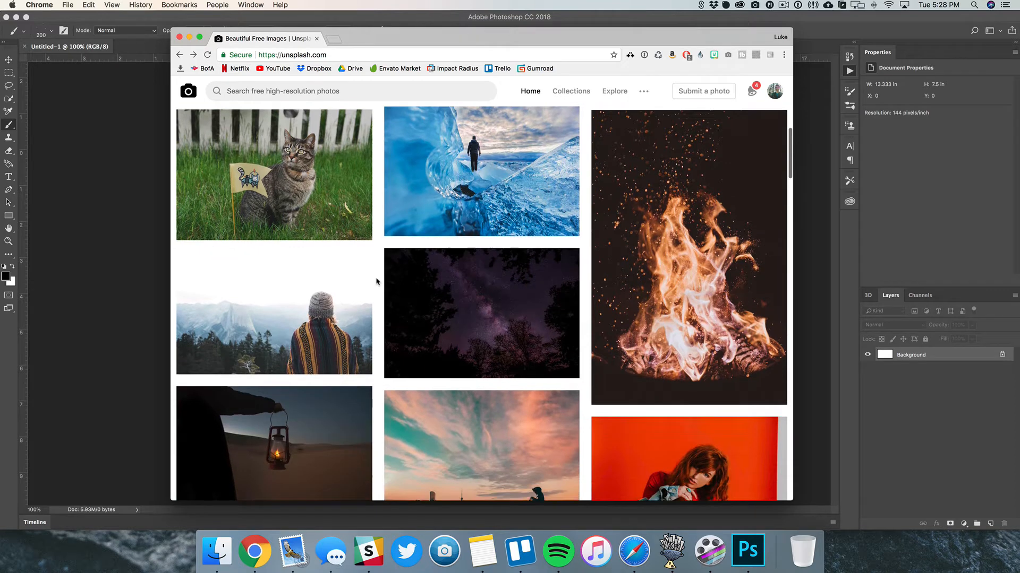
scroll("down", 3)
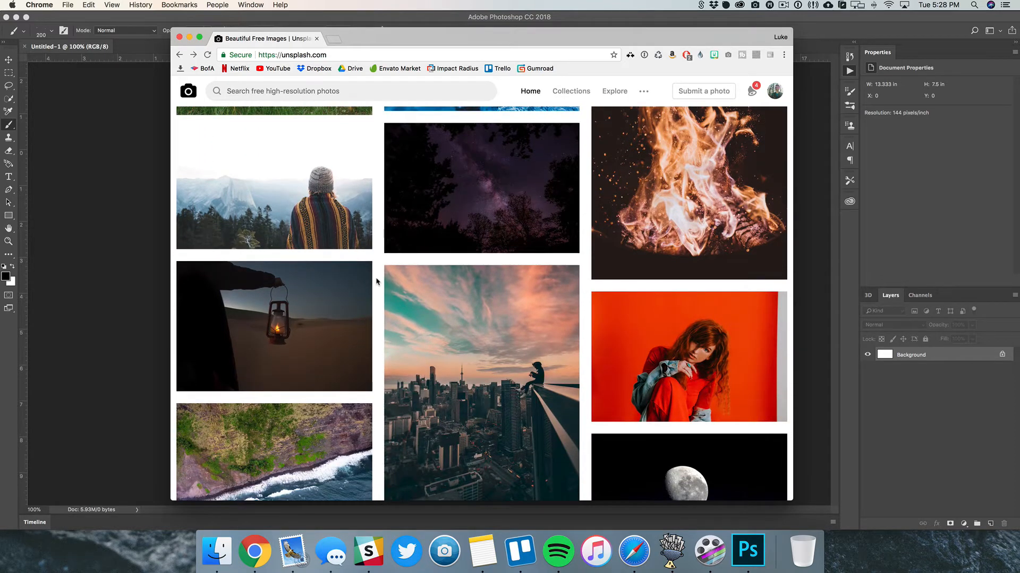
scroll("down", 3)
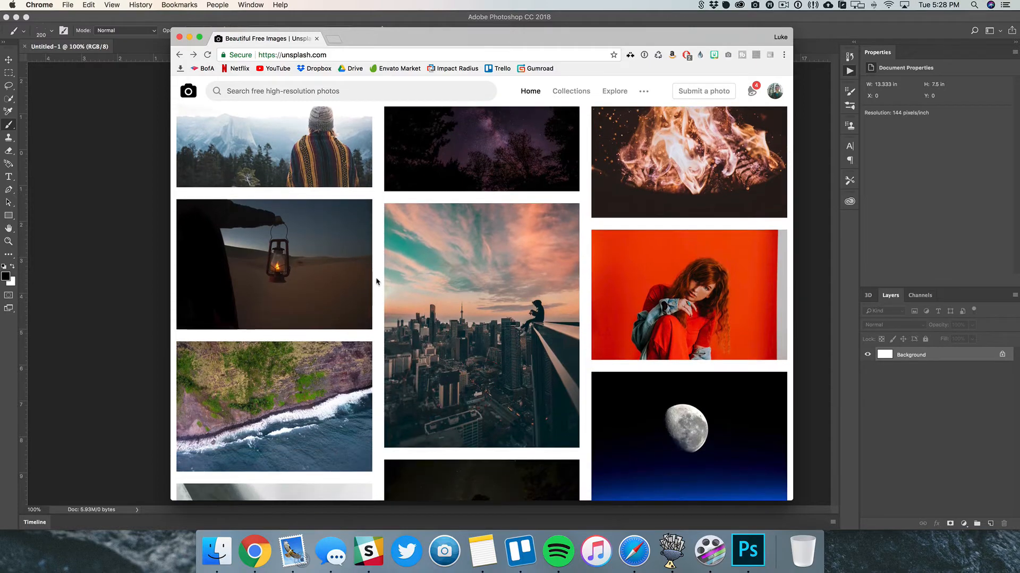
scroll("down", 3)
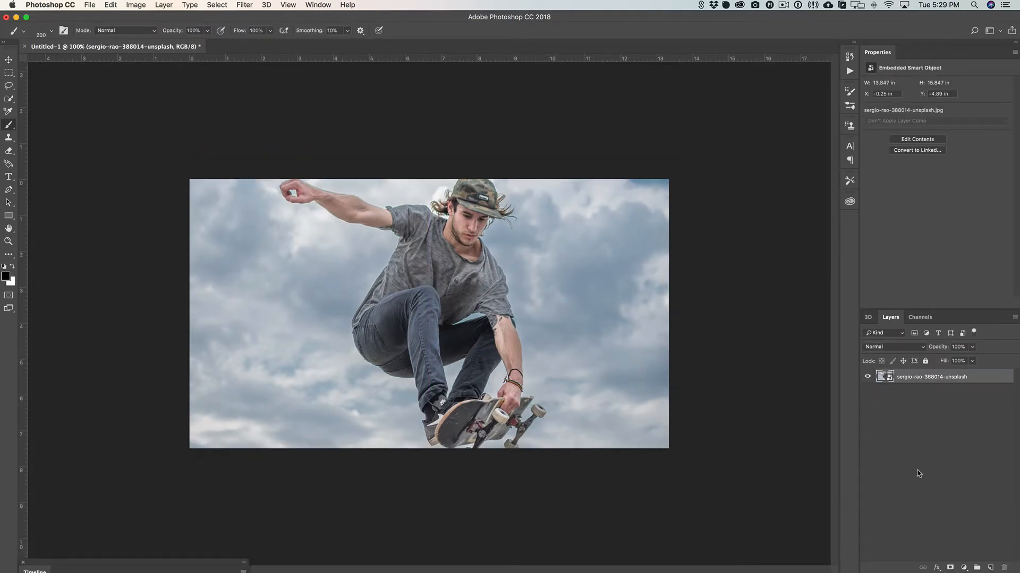
Place the skateboarder photo as the Background with an empty Layer 1 above it.
left_click(264, 9)
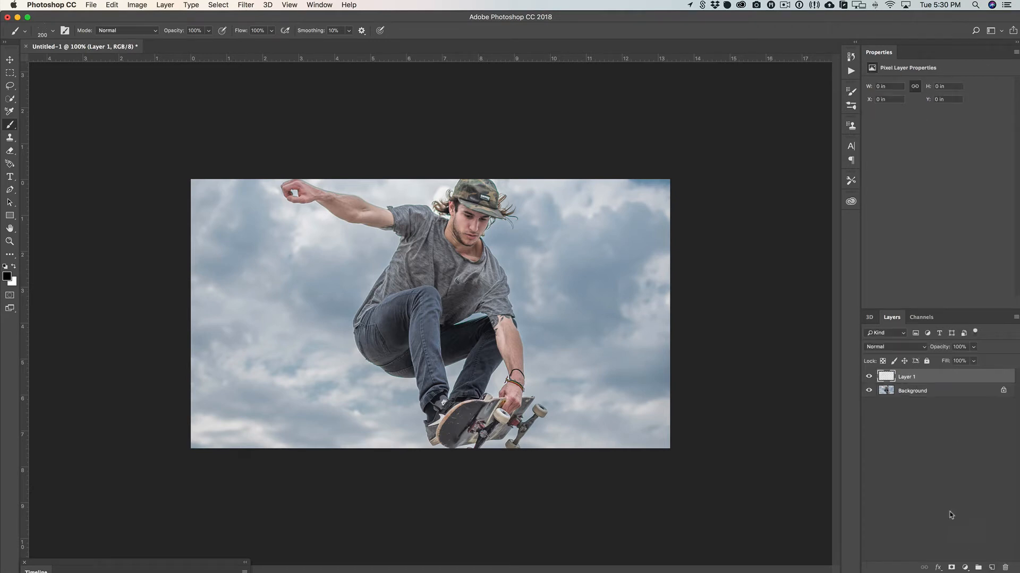
Rename Layer 1 to 'profactions'.
double_click(906, 376)
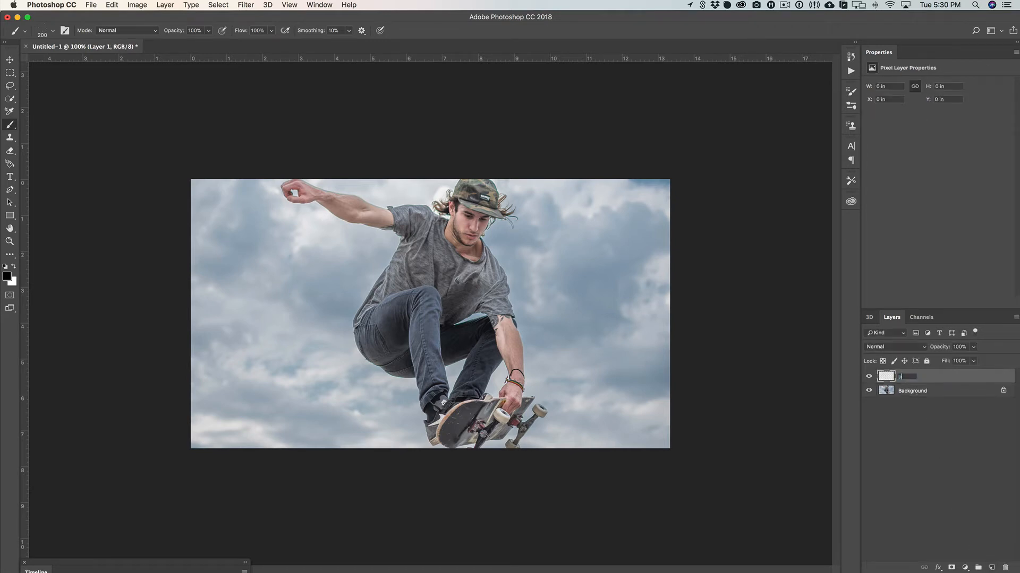
type("profactions")
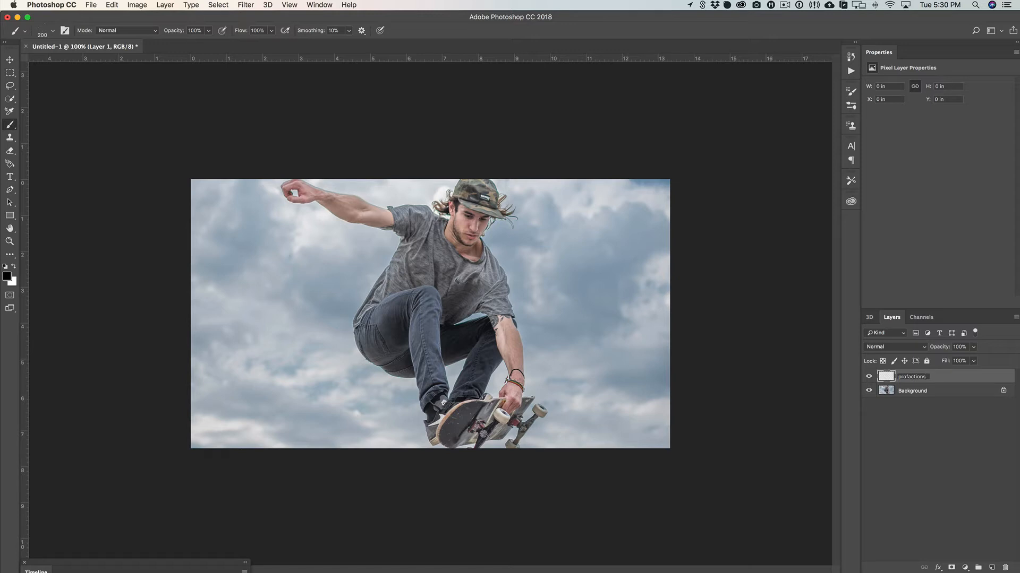
double_click(912, 375)
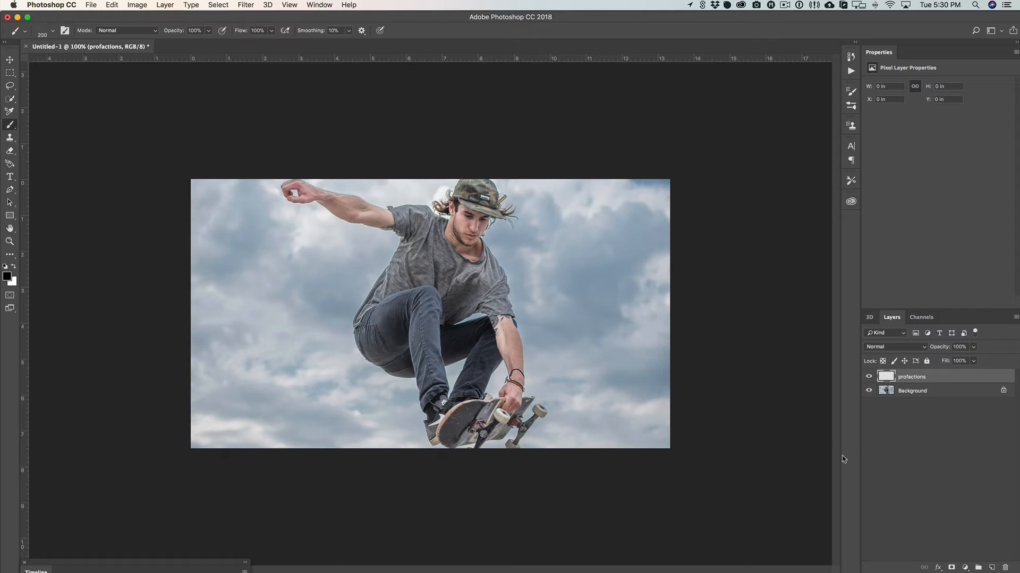
mouse_move(841, 459)
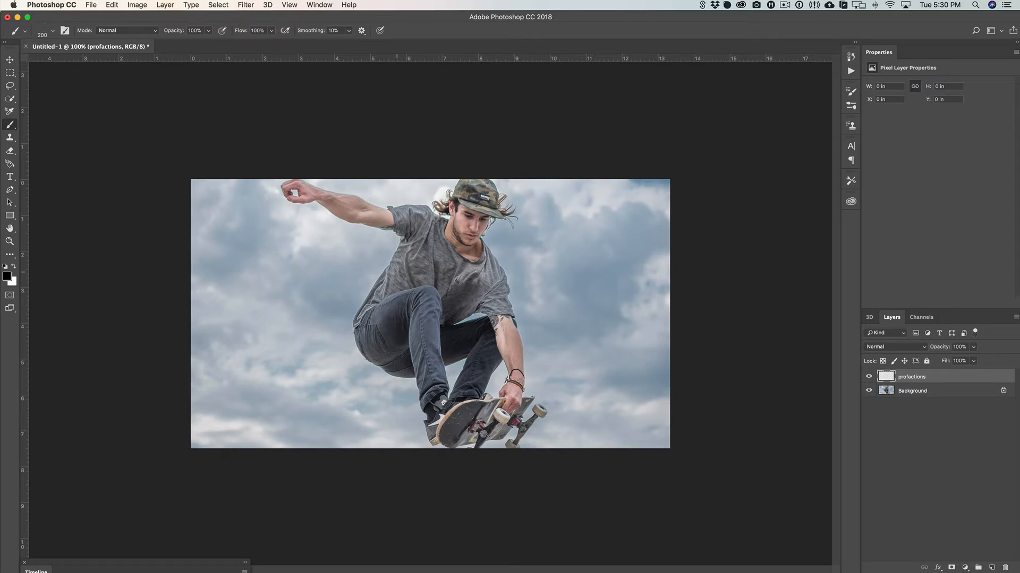
Set a hard round brush of about 124 px at 100% hardness with a red foreground colour.
left_click(49, 30)
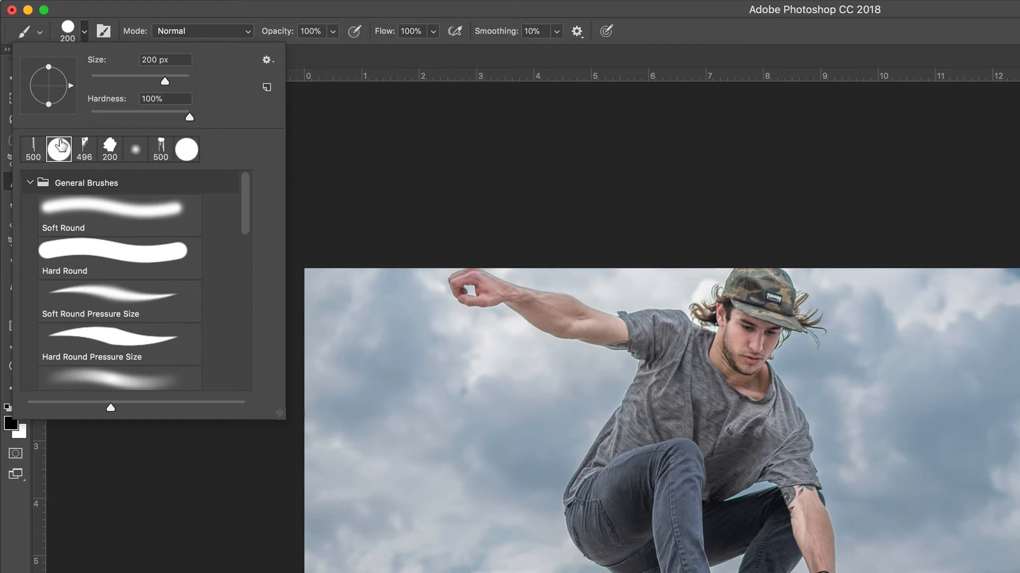
triple_click(165, 98)
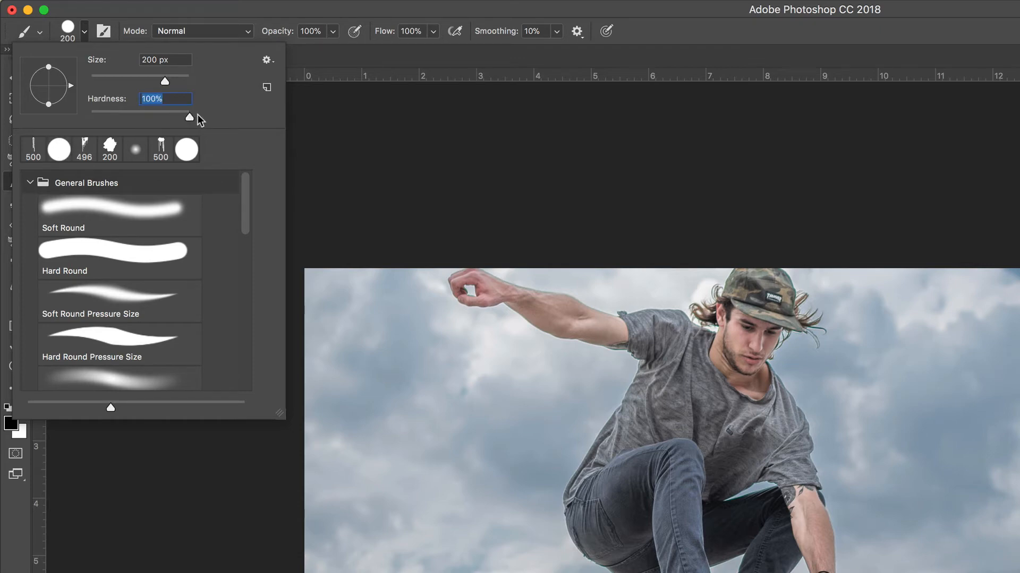
left_click_drag(158, 79, 146, 79)
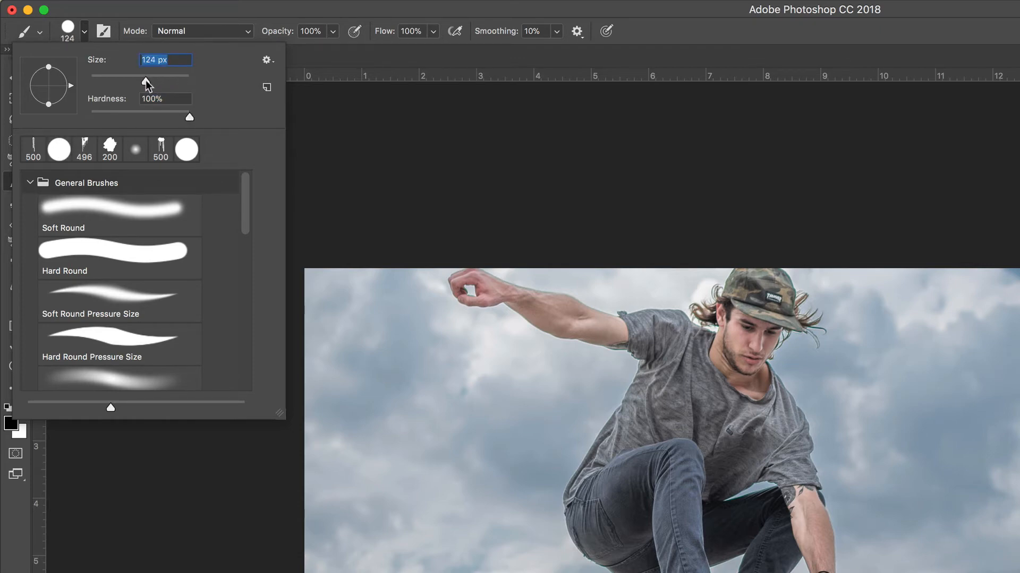
left_click_drag(149, 77, 141, 77)
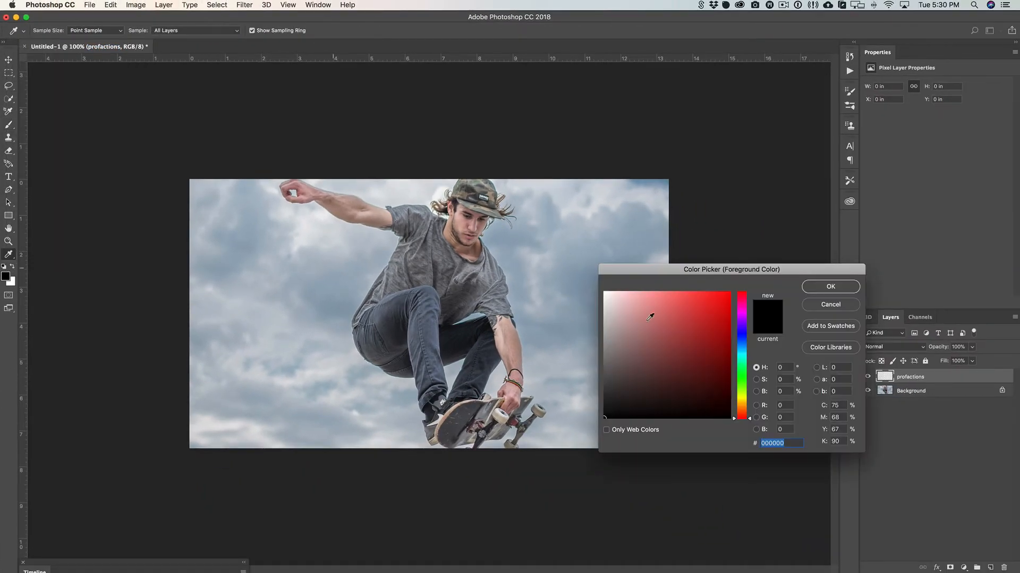
left_click(740, 291)
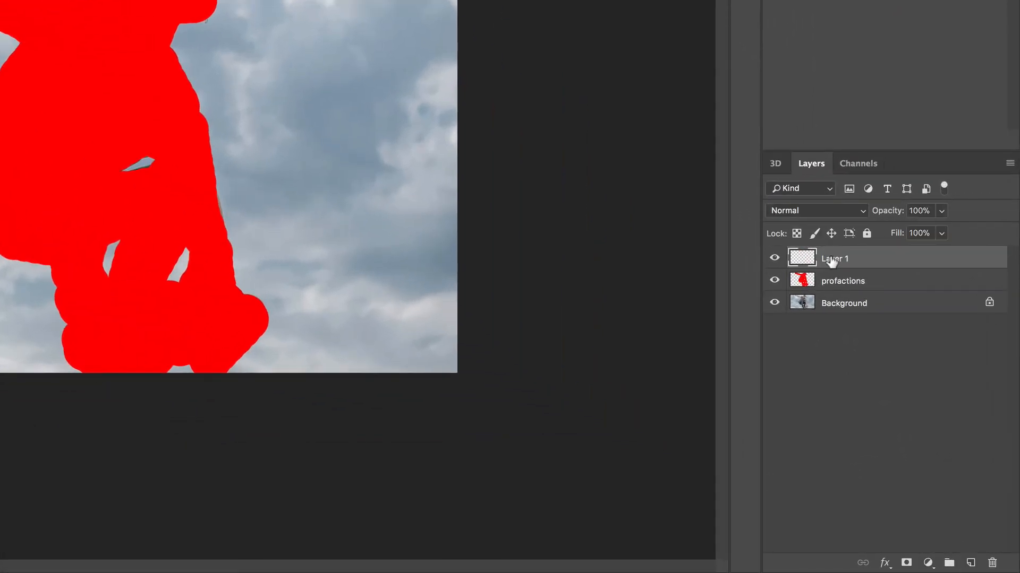
Rename the new top layer to 'color'.
double_click(835, 258)
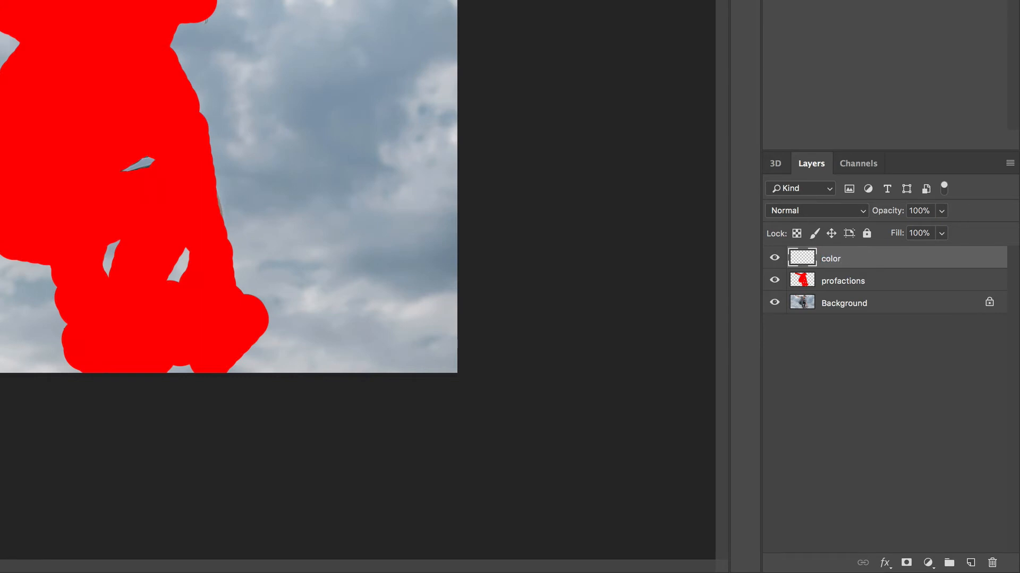
mouse_move(841, 265)
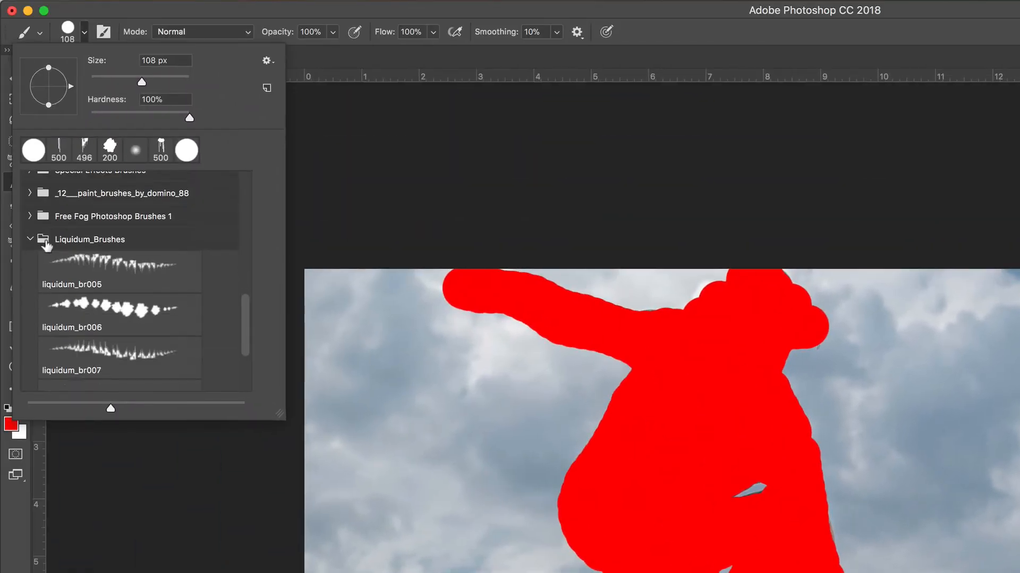
mouse_move(129, 254)
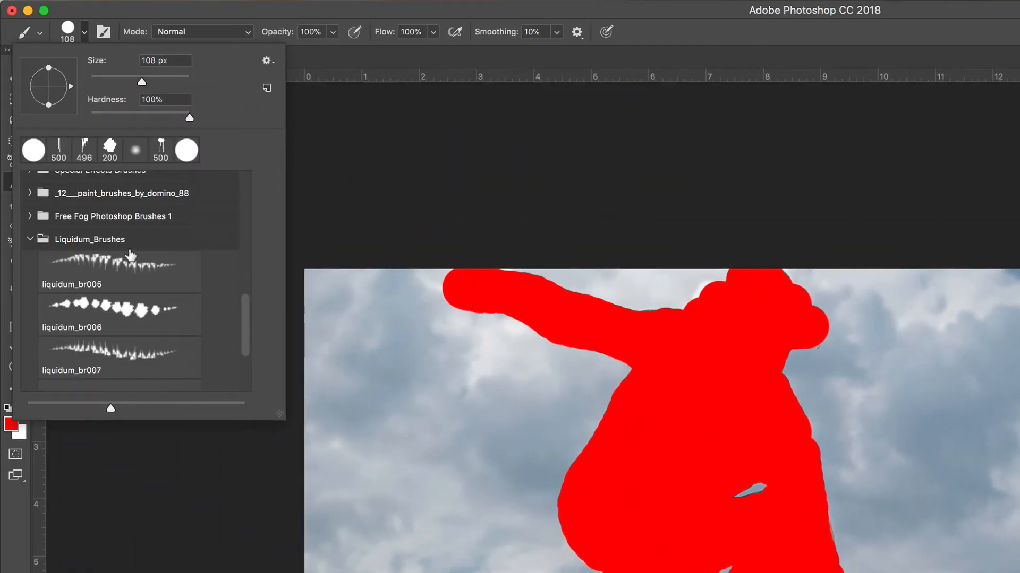
mouse_move(85, 251)
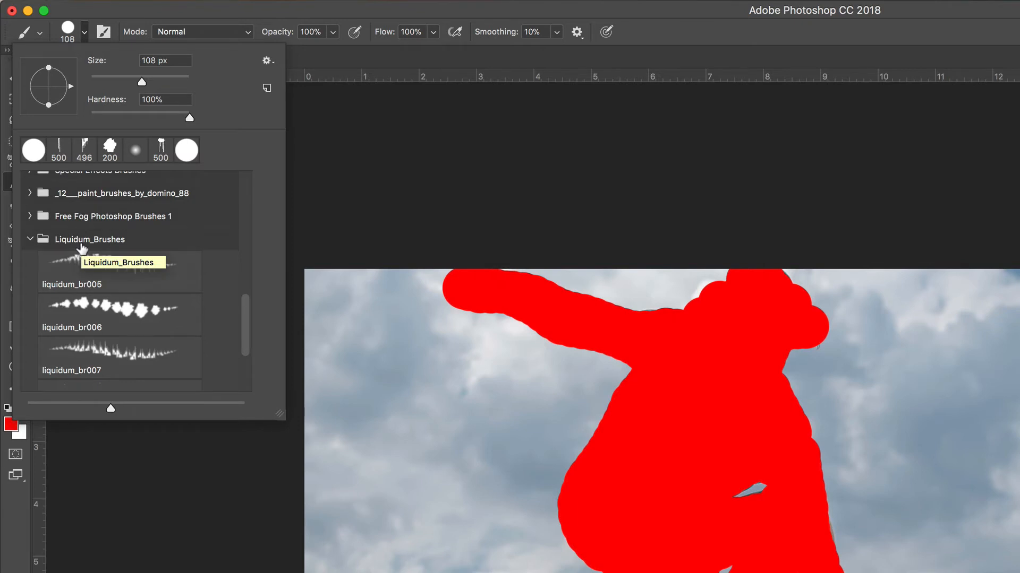
Choose the liquidum_br007 dripping brush from the Liquidum_Brushes set.
scroll("down", 3)
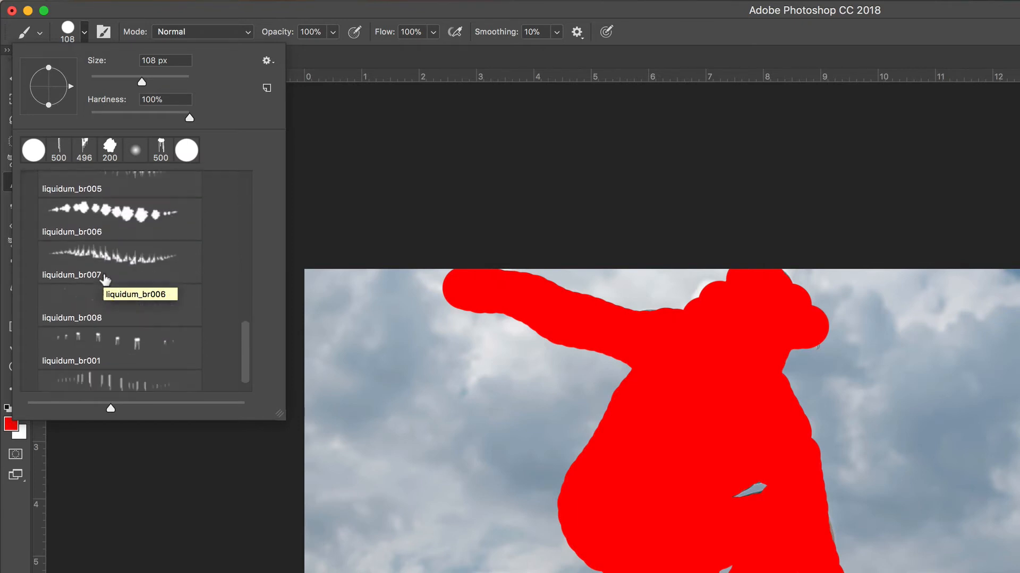
mouse_move(110, 278)
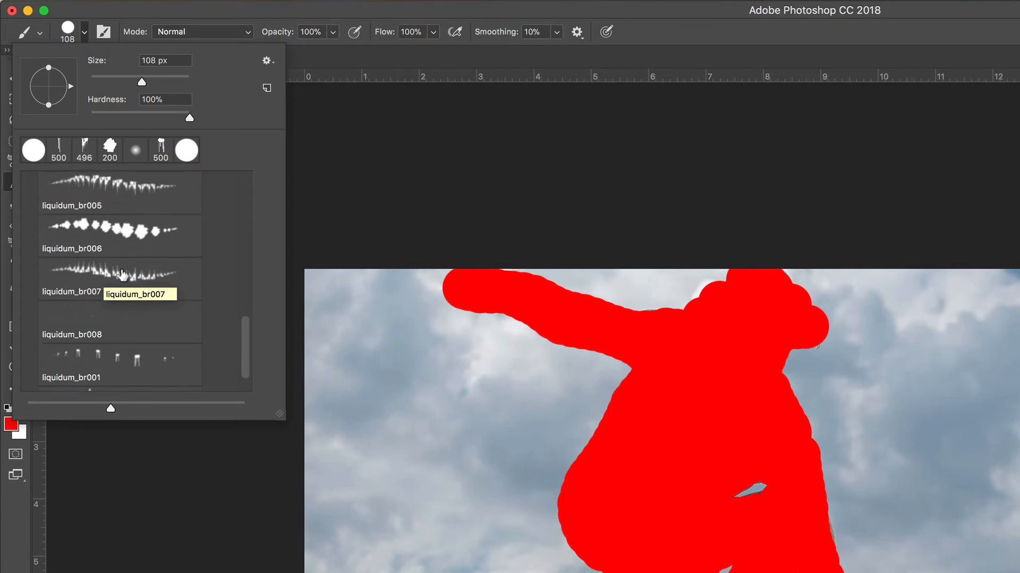
left_click(119, 236)
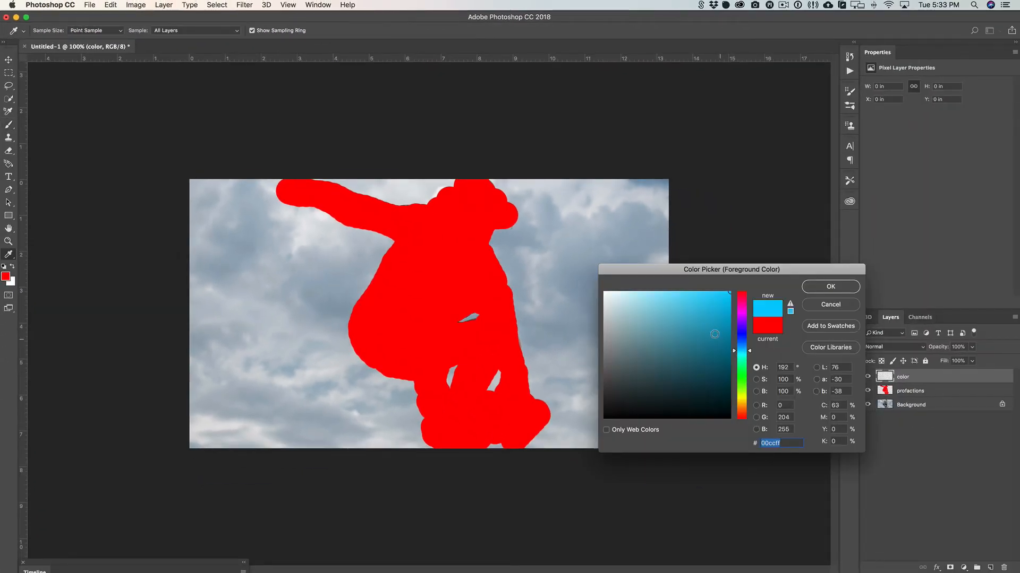
Confirm light blue #00ccff as the foreground colour for the upper-body strokes.
left_click(830, 287)
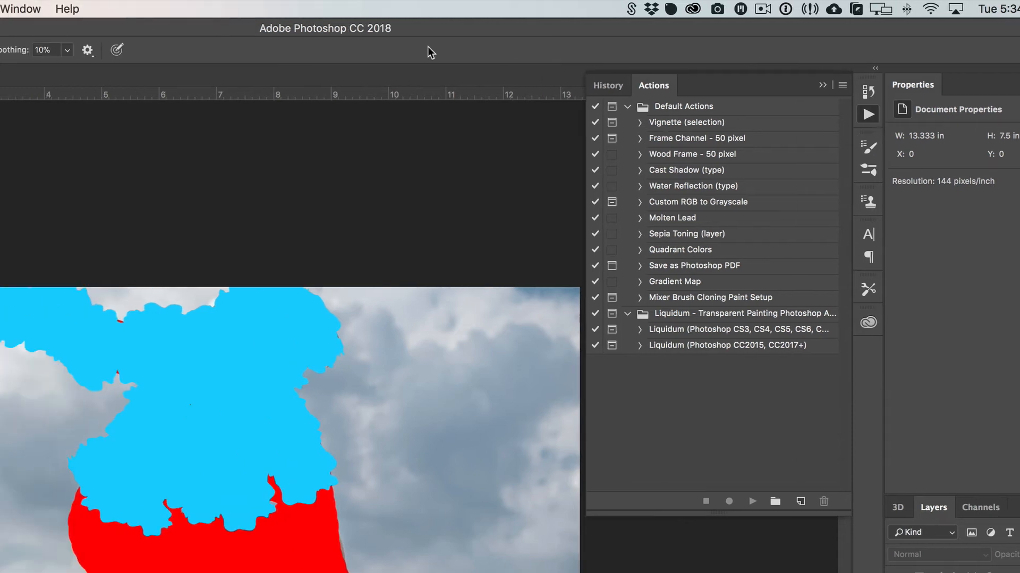
Show the Actions panel and select the Liquidum (Photoshop CC2015, CC2017+) action.
left_click(509, 8)
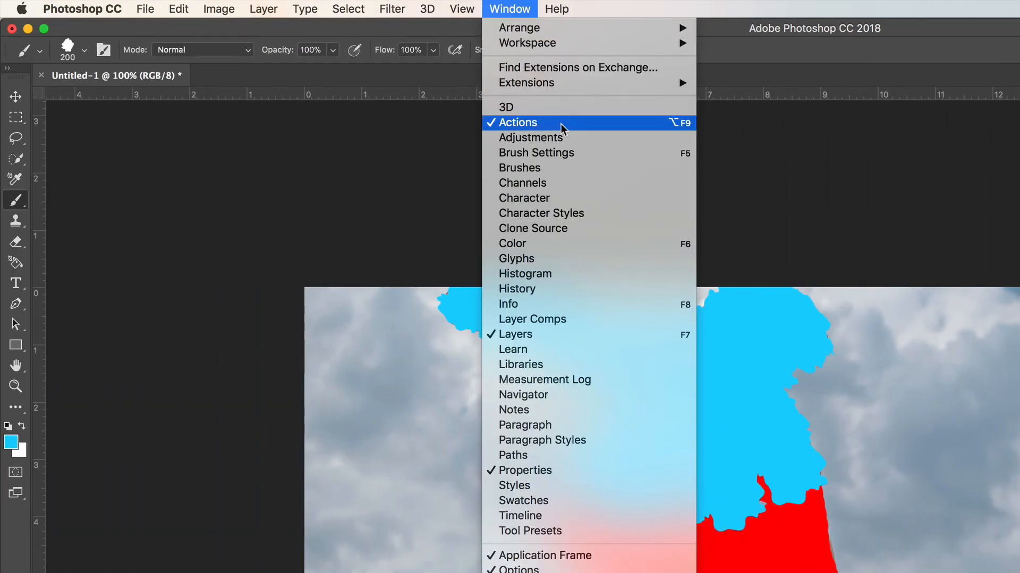
left_click(518, 122)
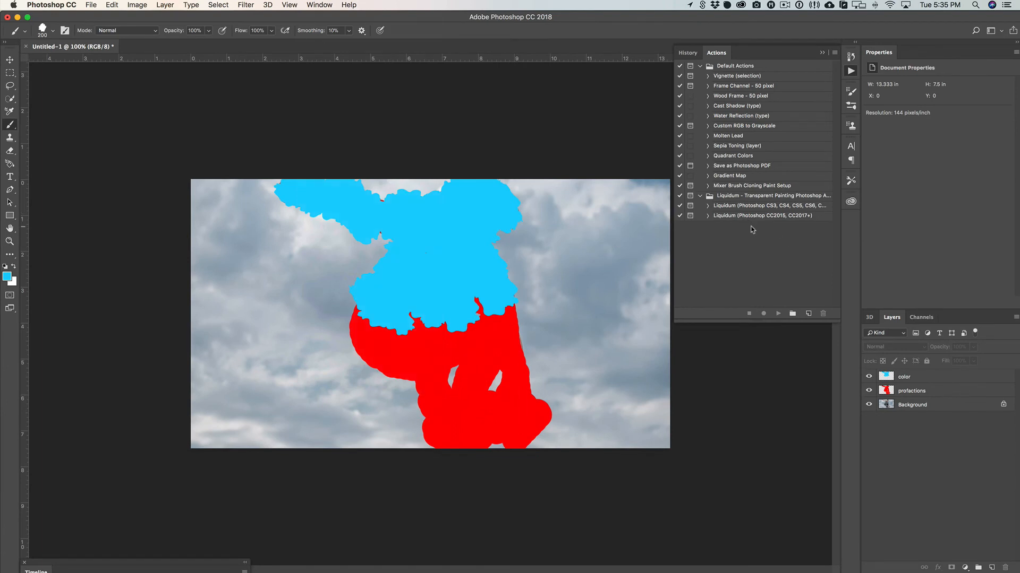
mouse_move(749, 215)
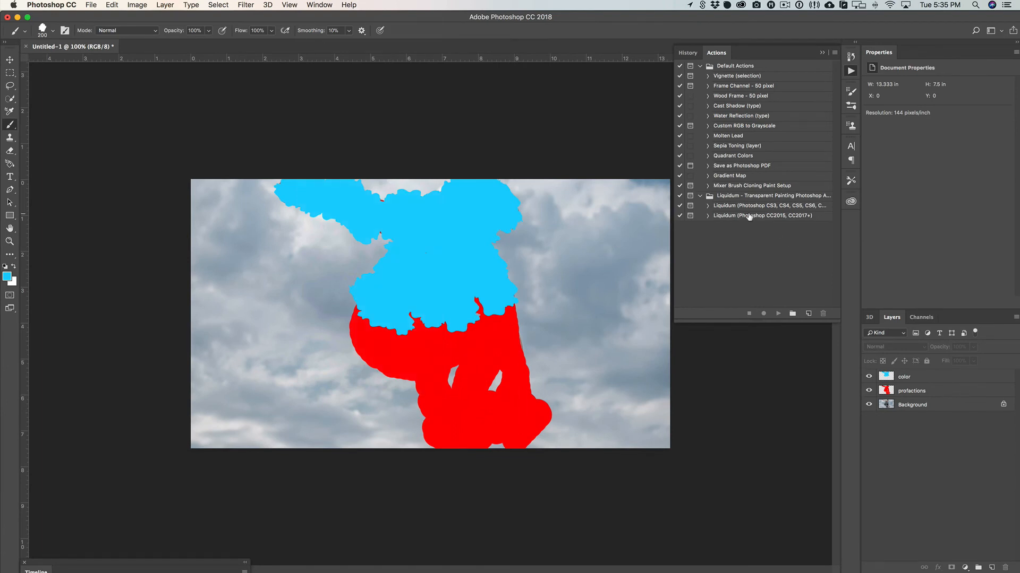
left_click(762, 215)
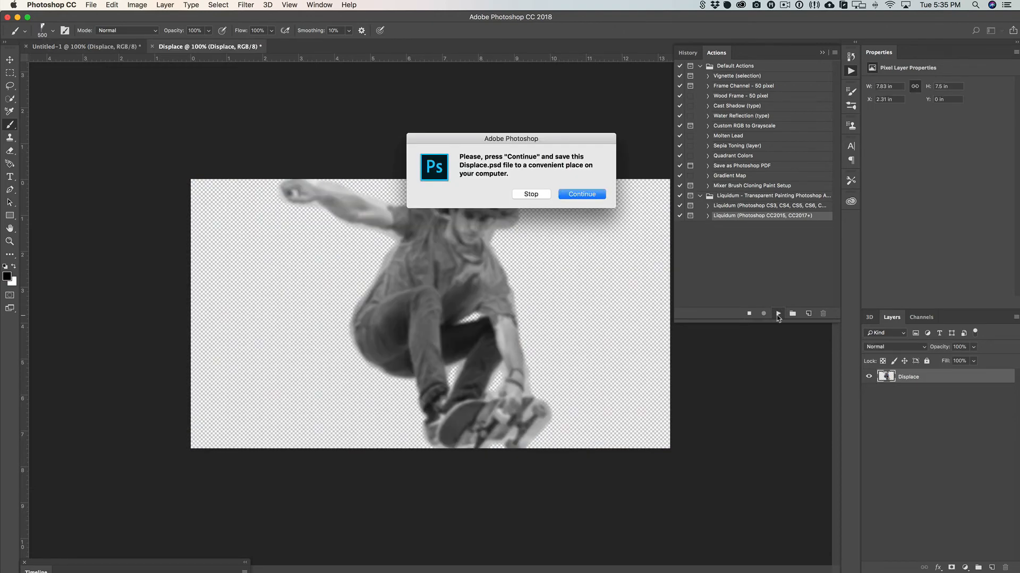
Continue the action to save Displace.psd and accept the Displace scale settings.
left_click(581, 193)
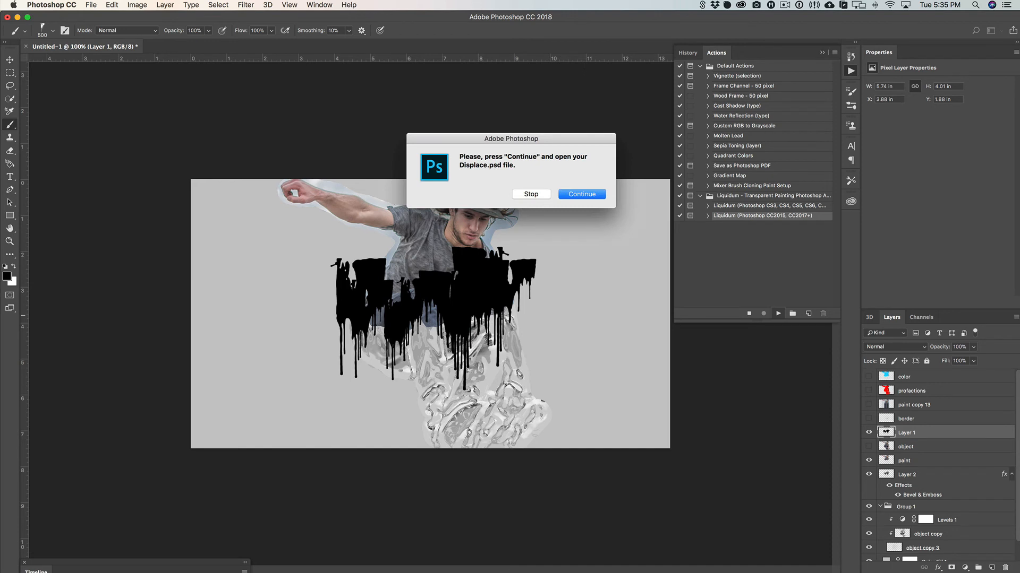
left_click(581, 193)
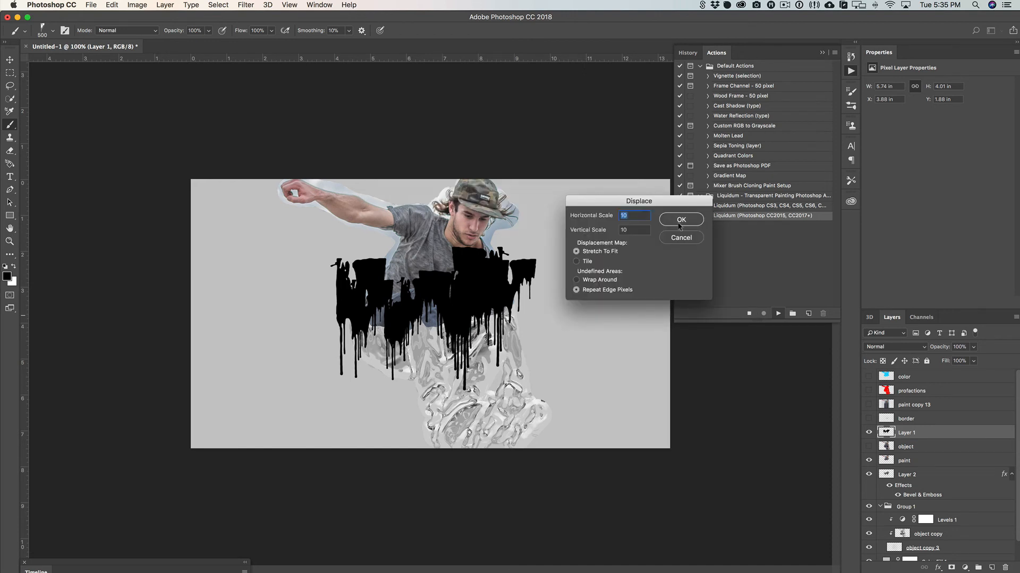
left_click(680, 219)
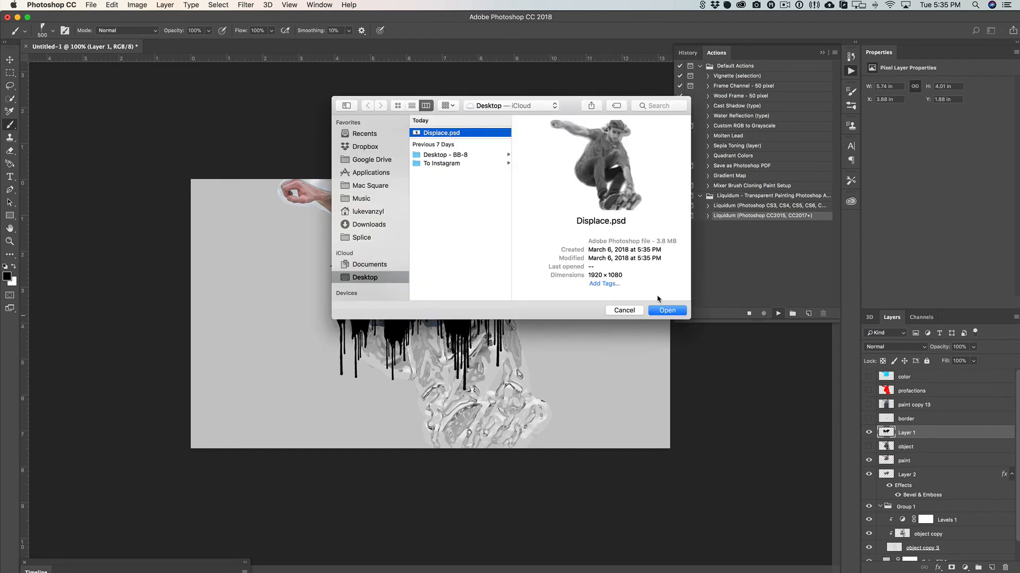
left_click(667, 310)
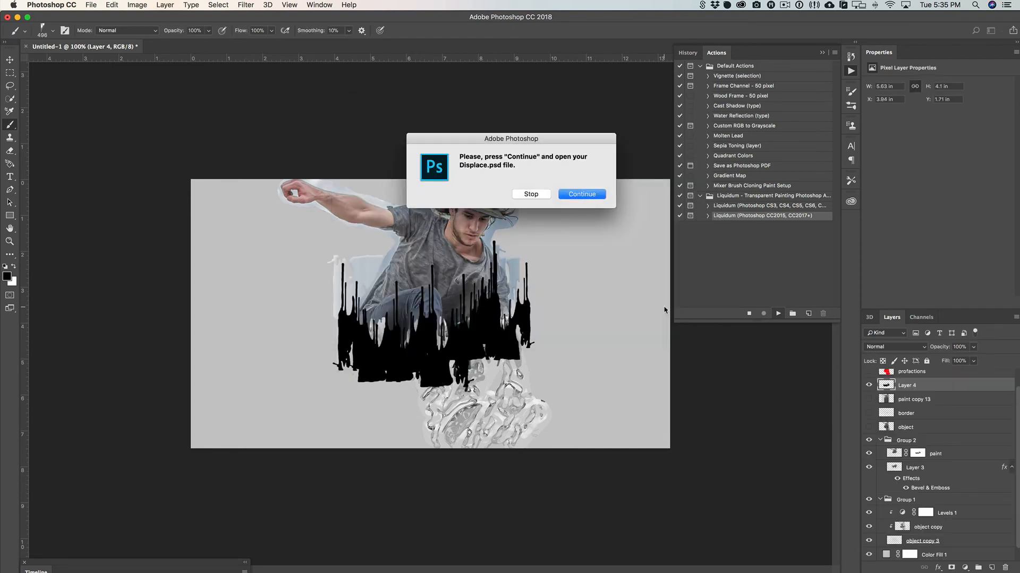
Supply Displace.psd from the Desktop as the displacement map to finish the action.
left_click(581, 193)
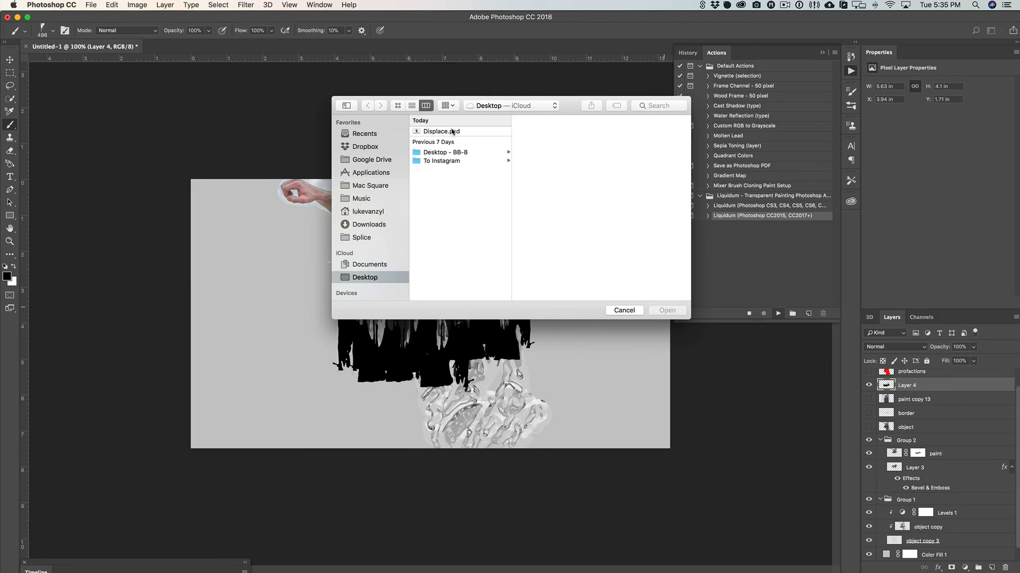
left_click(440, 131)
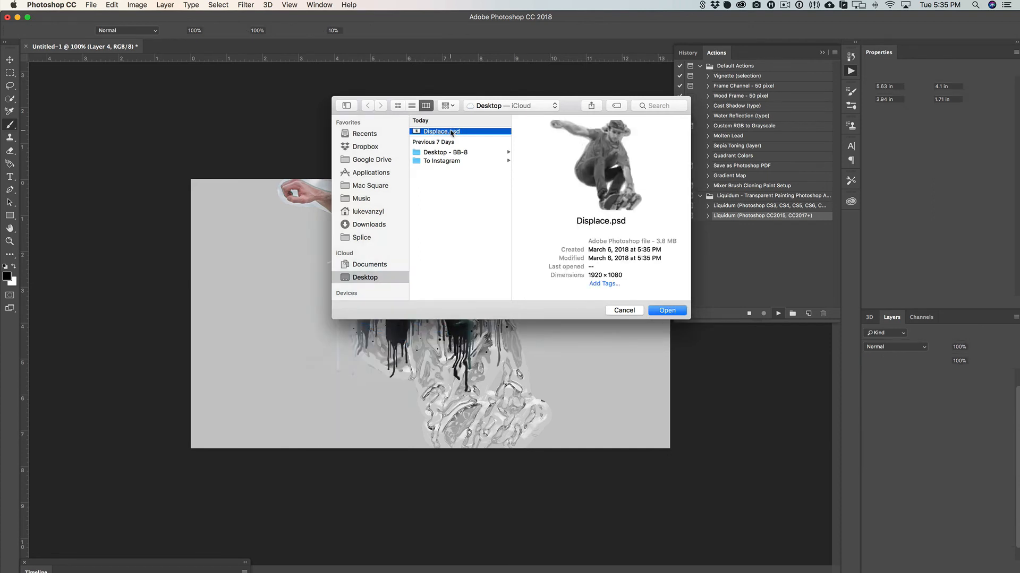
left_click(667, 310)
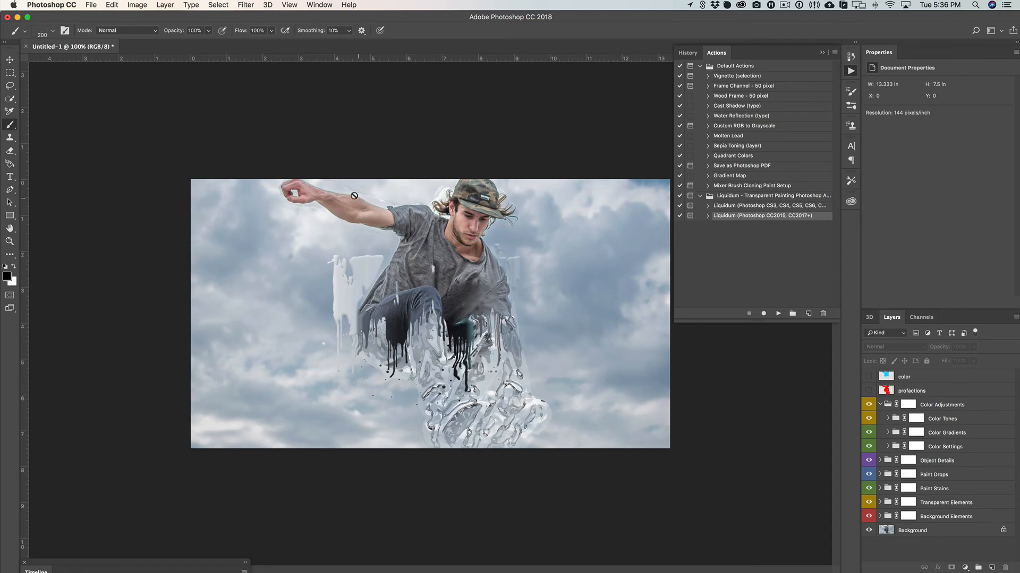
mouse_move(460, 226)
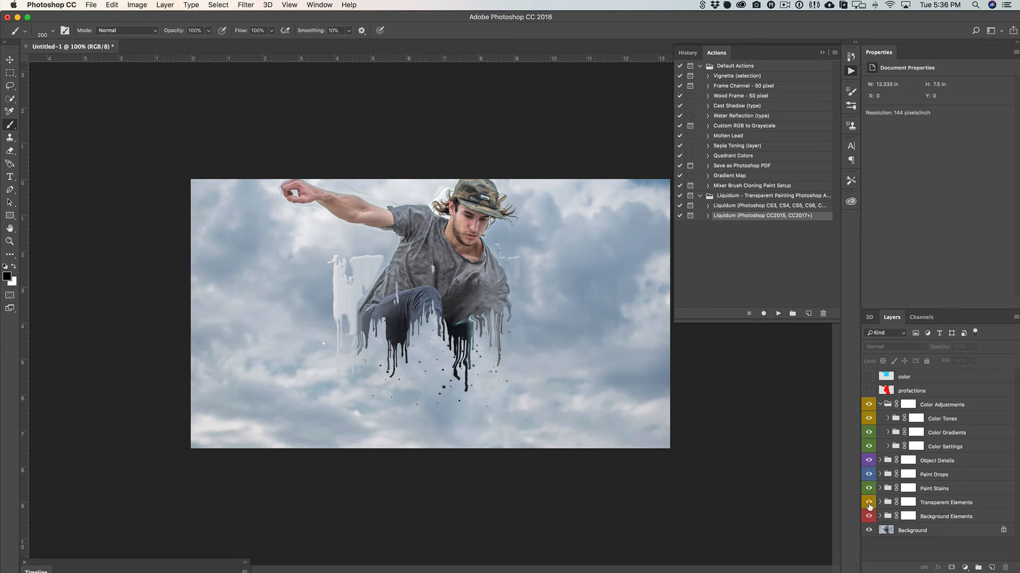
left_click(869, 502)
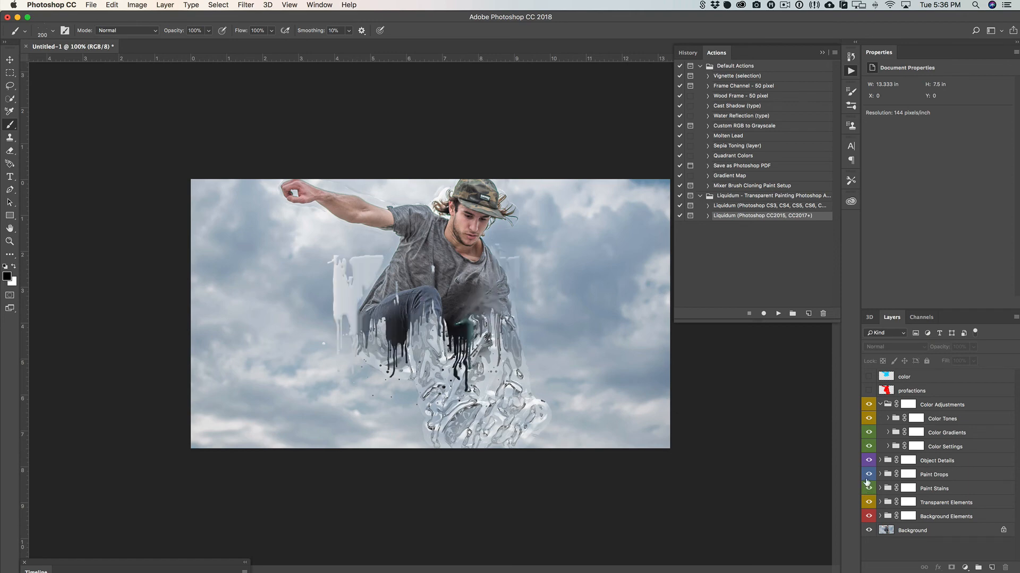
mouse_move(868, 481)
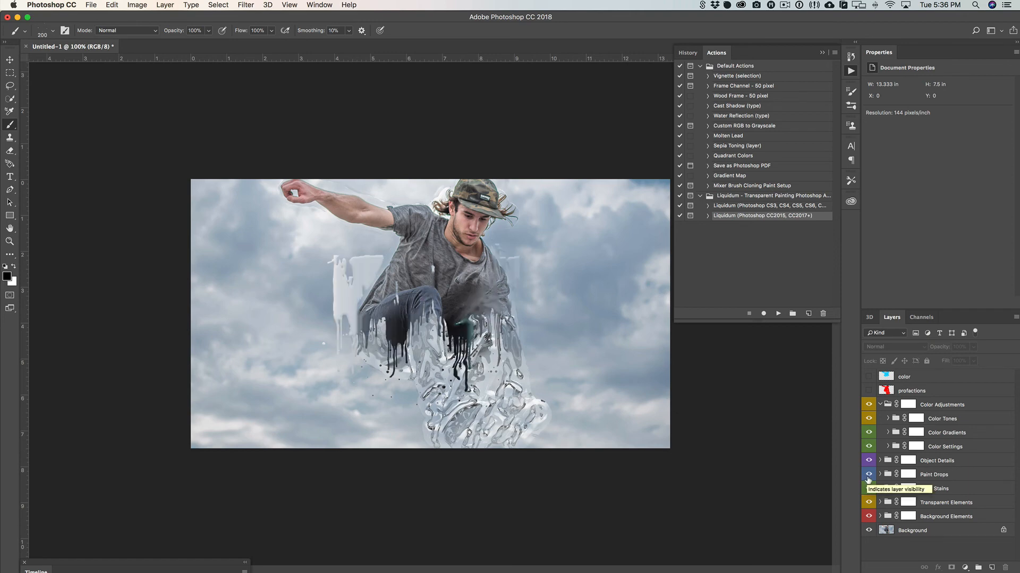